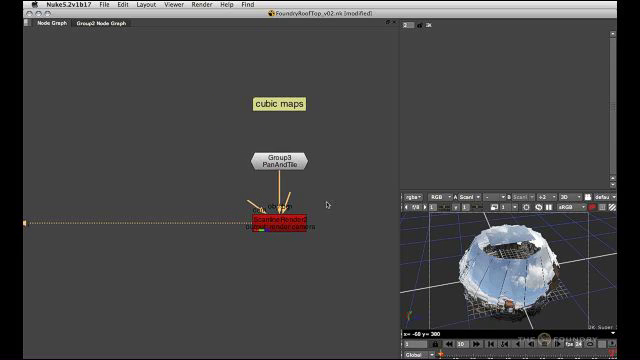
{"action": "mouse_move", "coordinate": [170, 95]}
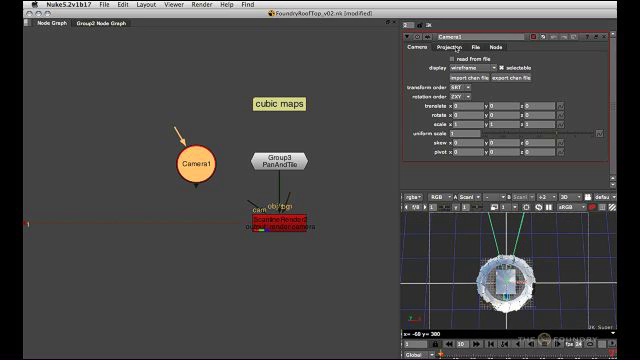
- Set Camera1's apertures to 90 and focal length 45, label it -Z, and duplicate it
{"action": "left_click", "coordinate": [447, 45]}
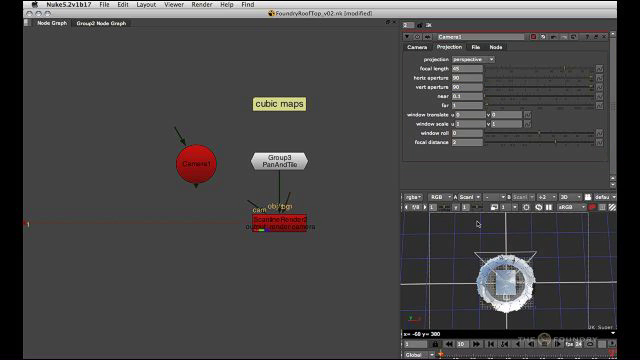
{"action": "triple_click", "coordinate": [468, 104]}
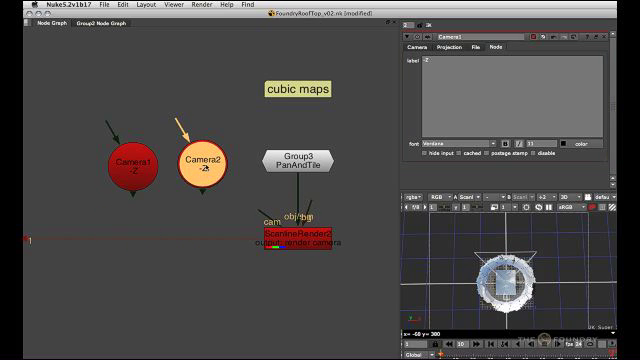
- Paste Camera3 and Camera4, rotate them about Y, and label the cameras -Z, +Z, -X, +X
{"action": "left_click", "coordinate": [190, 160]}
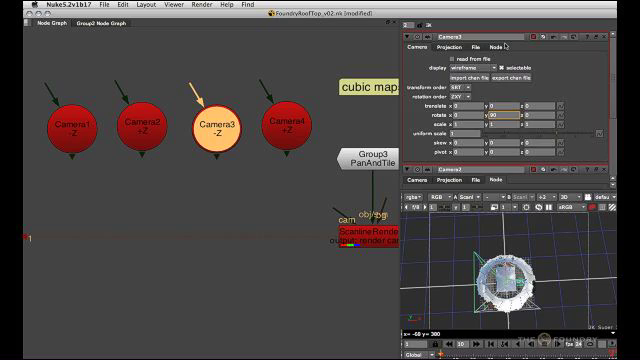
{"action": "left_click", "coordinate": [497, 48]}
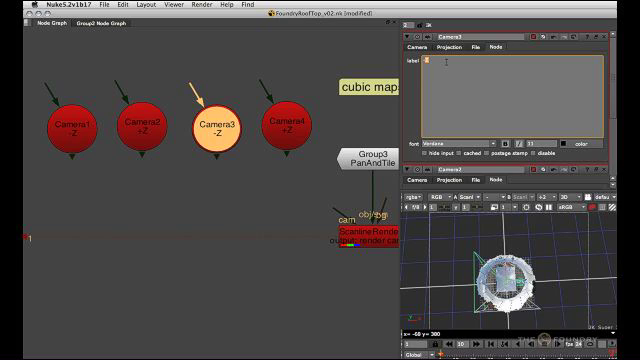
{"action": "left_click", "coordinate": [285, 124]}
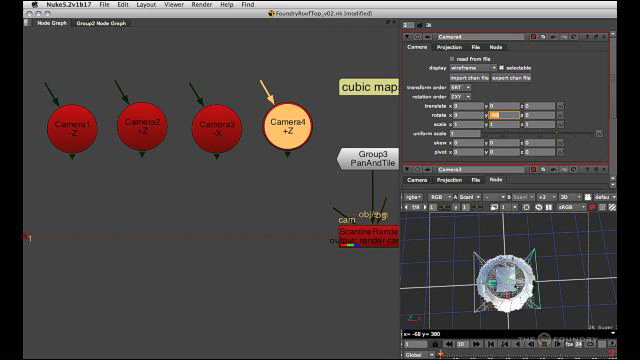
{"action": "left_click", "coordinate": [492, 44]}
{"action": "type", "text": "sc"}
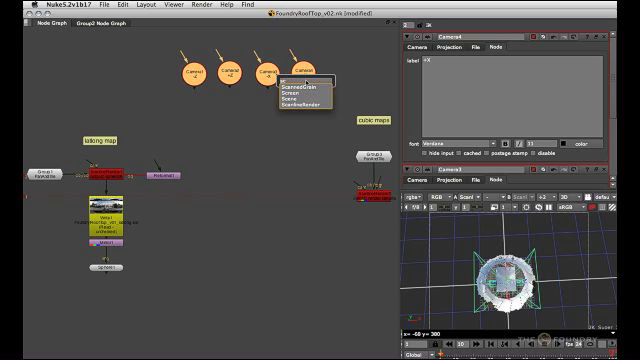
- Paste Camera5 and Camera6, rotate them about X, and label them -Y and +Y
{"action": "left_click", "coordinate": [287, 99]}
{"action": "type", "text": "-Y"}
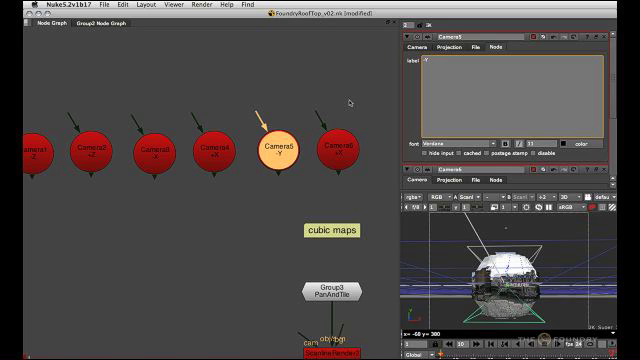
{"action": "left_click", "coordinate": [337, 147]}
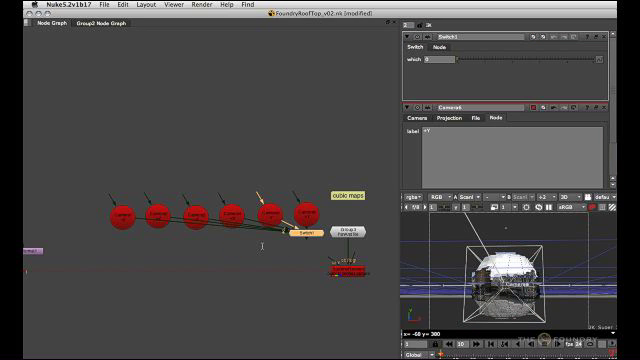
- Connect Camera1–Camera6 to a Switch node piped into ScanlineRender2's cam input
{"action": "left_click_drag", "start_coordinate": [300, 234], "coordinate": [205, 262]}
{"action": "type", "text": "ref"}
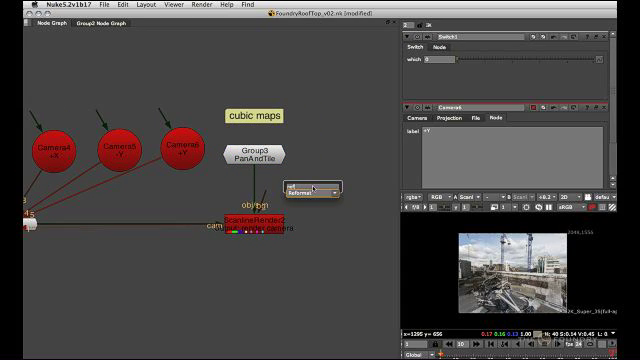
- Add a Reformat node after ScanlineRender2 via Tab search 'ref'
{"action": "left_click", "coordinate": [303, 187]}
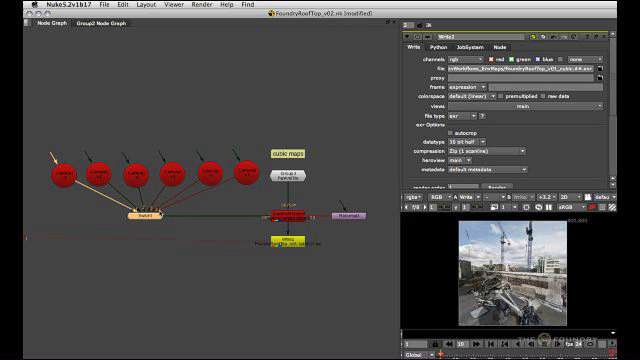
- Give Switch1's 'which' value the expression 'frame'
{"action": "right_click", "coordinate": [425, 67]}
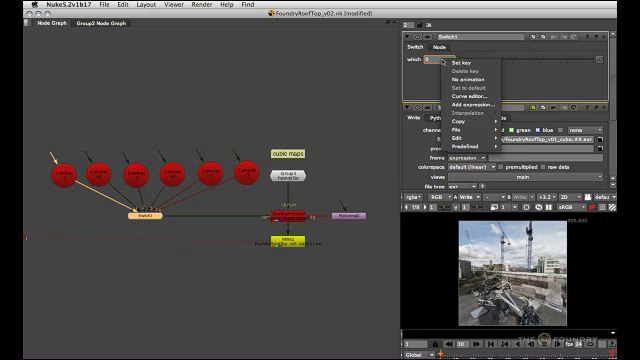
{"action": "left_click", "coordinate": [460, 102]}
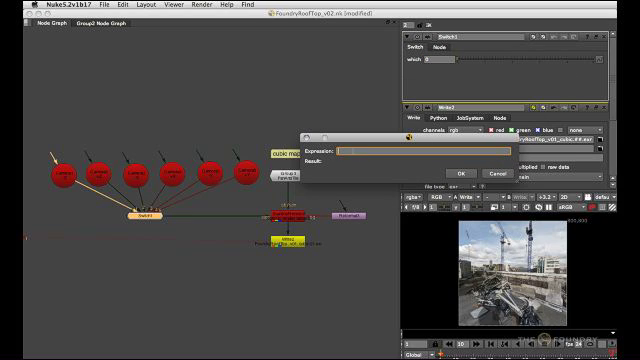
{"action": "type", "text": "frame"}
{"action": "type", "text": "sp"}
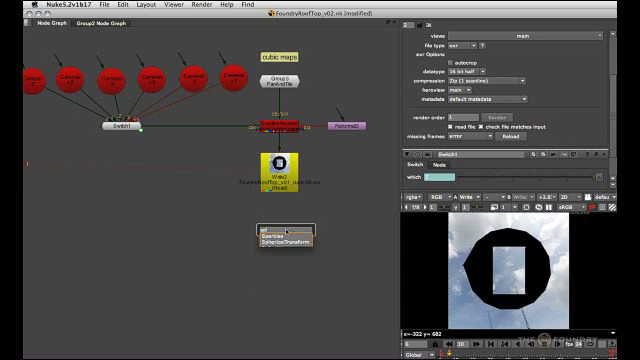
- Create a SphericalTransform node under Write2 with Lat Long map output
{"action": "left_click", "coordinate": [289, 238]}
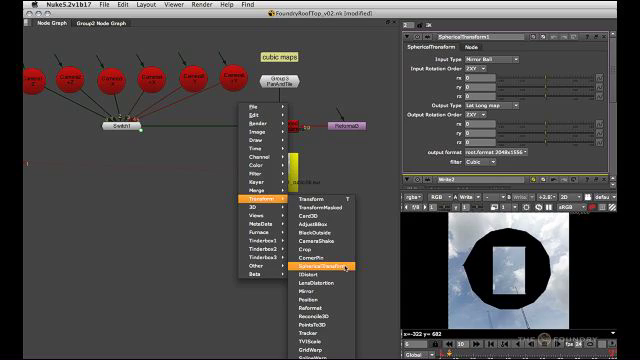
{"action": "left_click", "coordinate": [318, 268]}
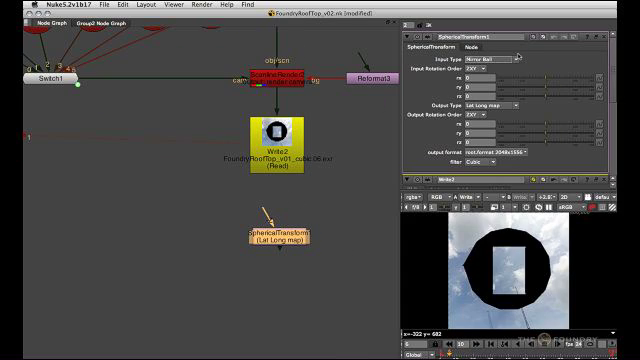
{"action": "left_click", "coordinate": [505, 60]}
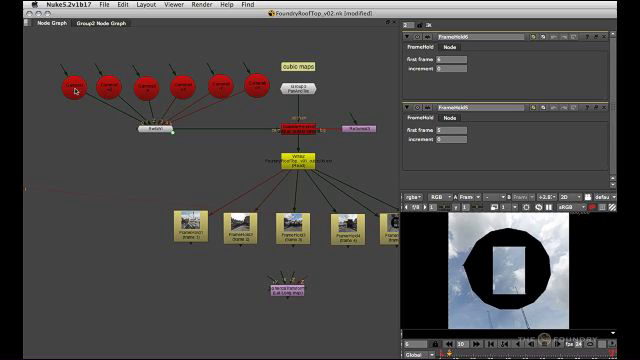
- Connect FrameHold1–6 to the SphericalTransform and set Input Type to Cube
{"action": "left_click", "coordinate": [75, 83]}
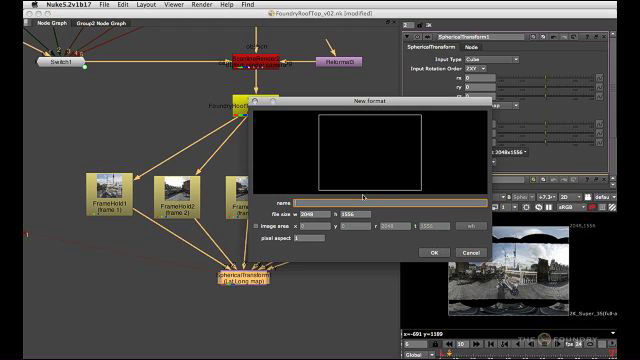
- Create a new 800x400 output format named 'latlong' for the SphericalTransform
{"action": "type", "text": "latlong"}
{"action": "left_click", "coordinate": [355, 213]}
{"action": "type", "text": "400"}
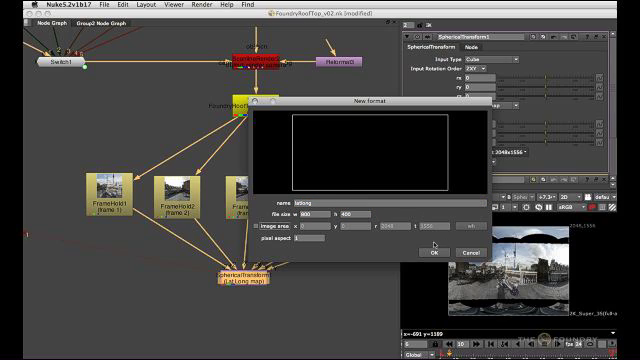
{"action": "left_click", "coordinate": [432, 251]}
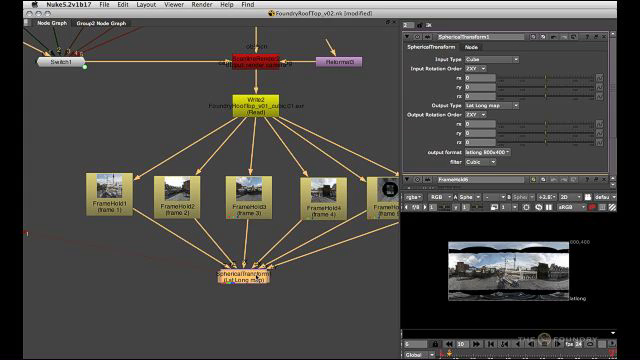